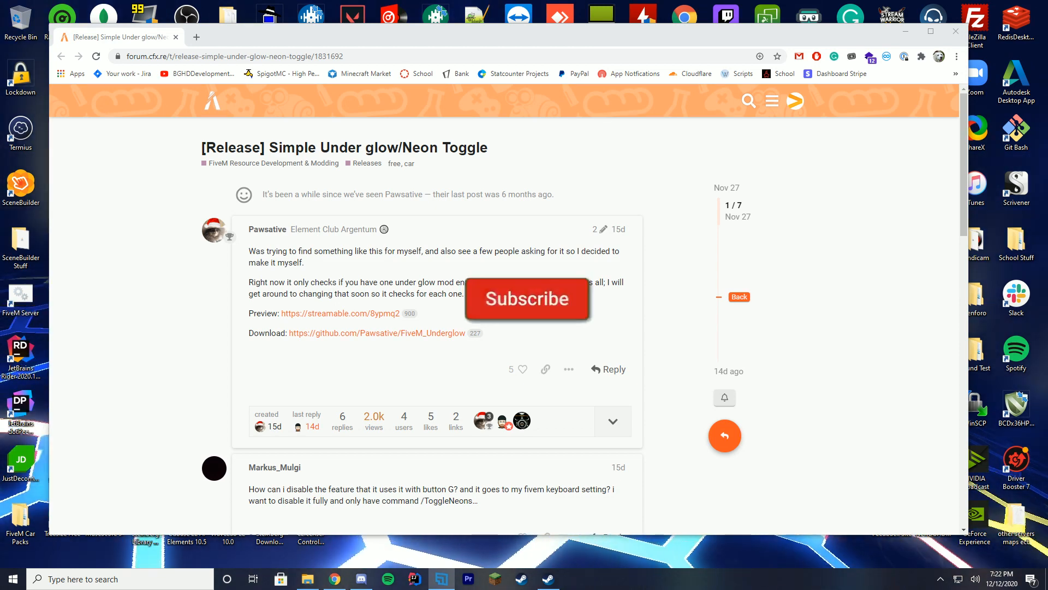
# Follow the forum post's Download link to the Pawsative/FiveM_Underglow GitHub repository.
pyautogui.click(526, 299)
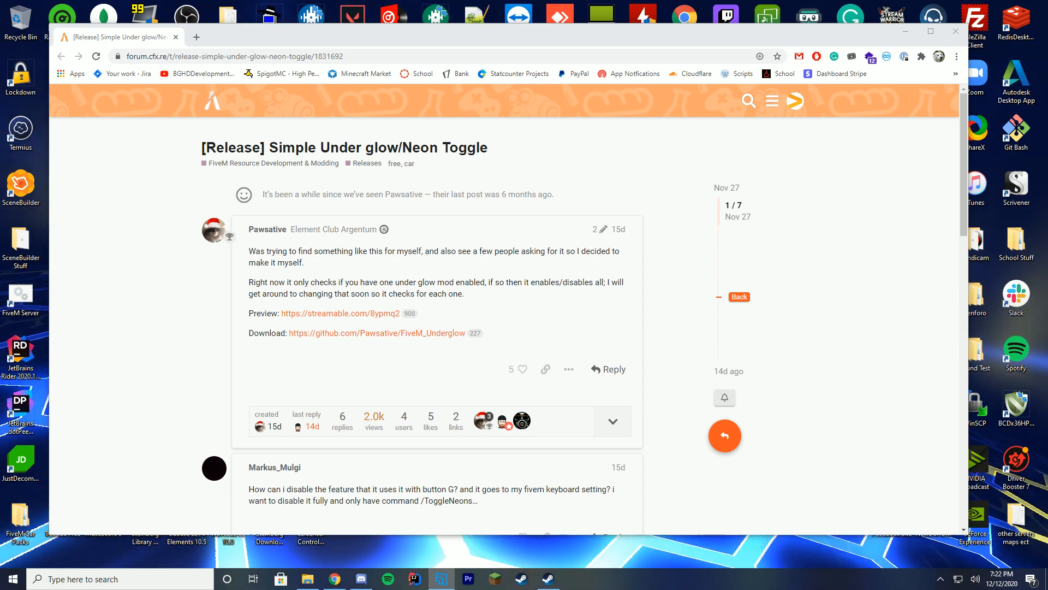
pyautogui.scroll(-3)
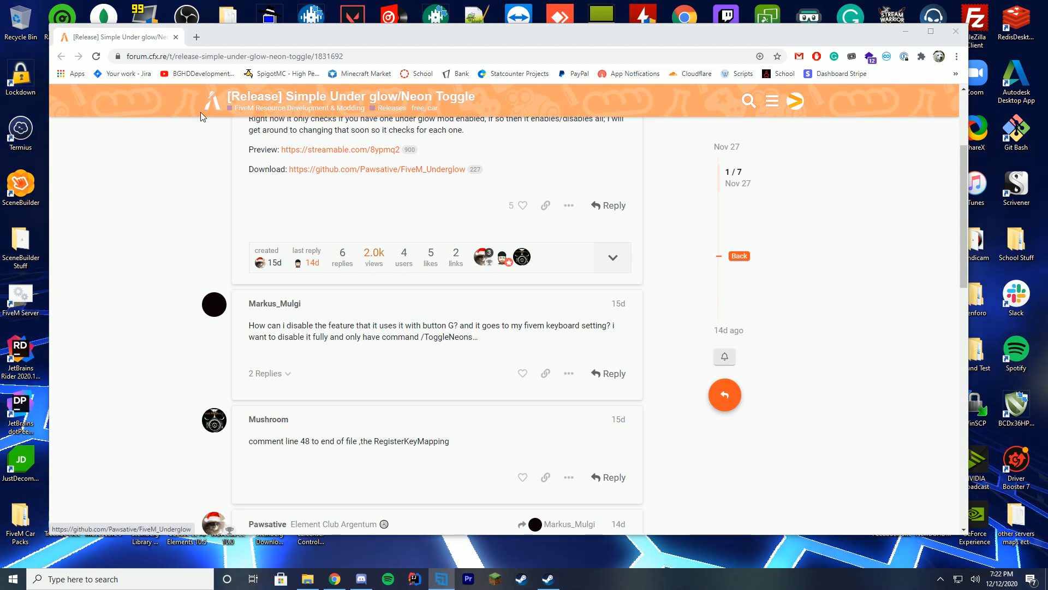
pyautogui.moveTo(385, 201)
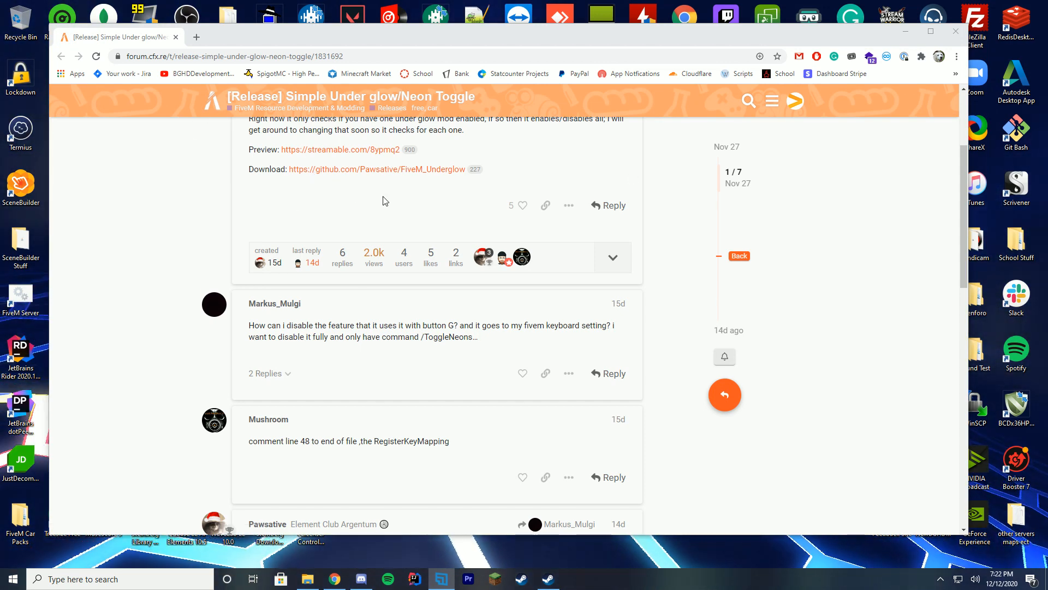
pyautogui.click(377, 168)
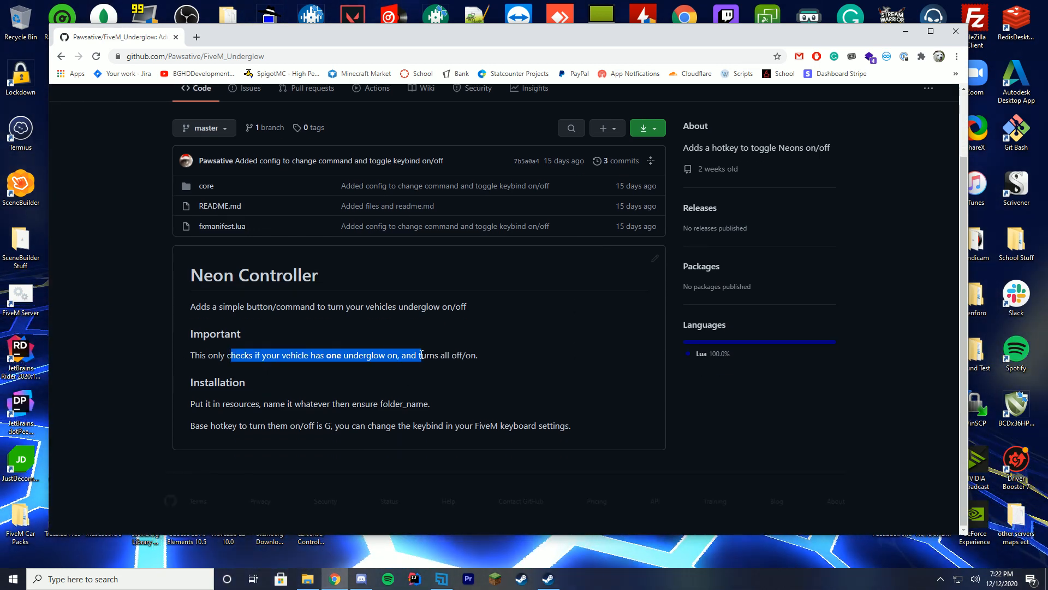
# Download the FiveM_Underglow repository as a ZIP from the green Code menu.
pyautogui.click(499, 362)
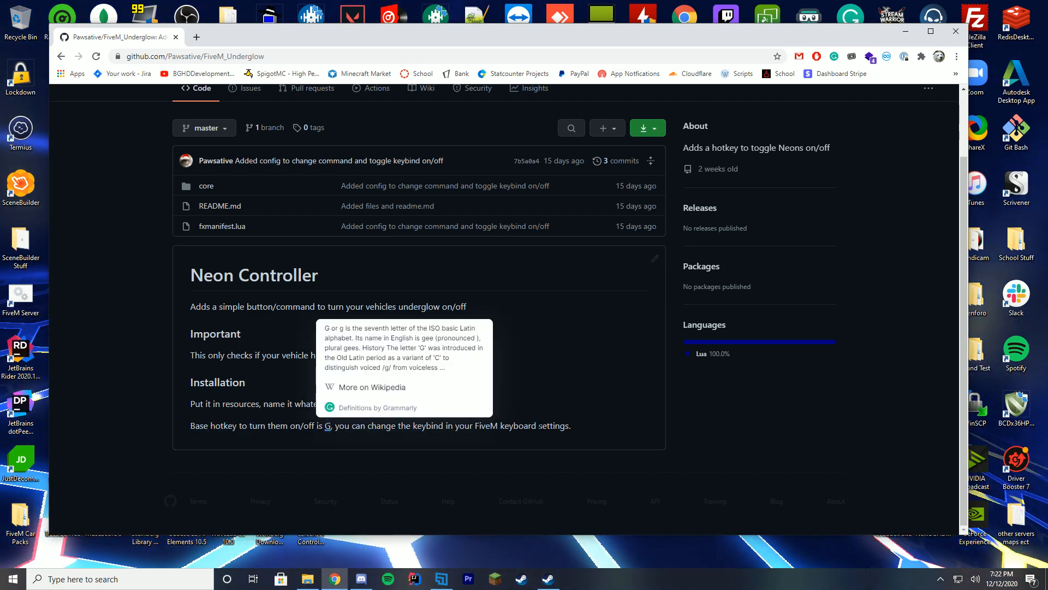
pyautogui.scroll(3)
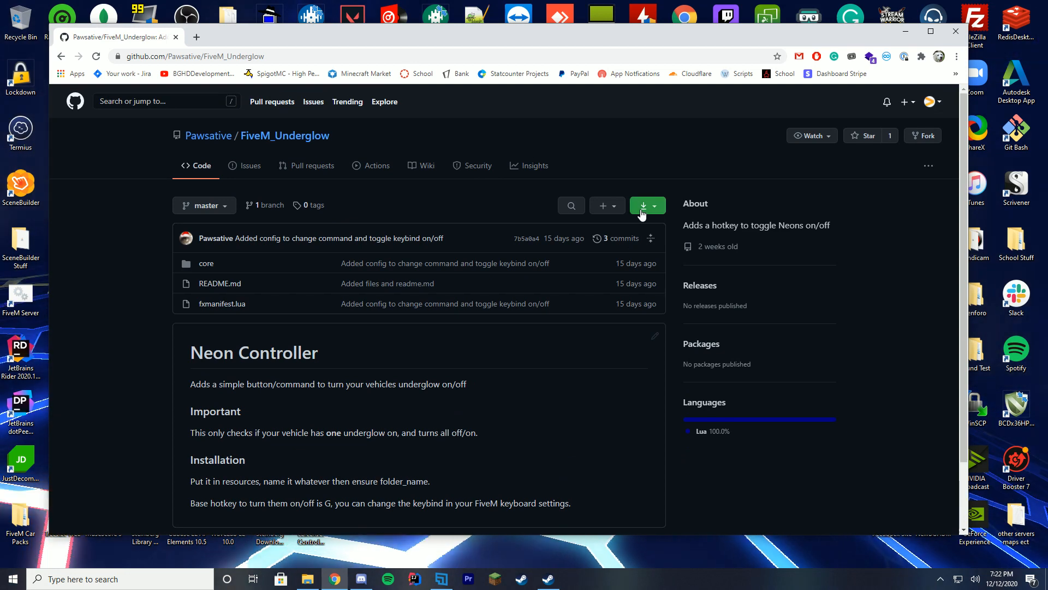
pyautogui.click(642, 205)
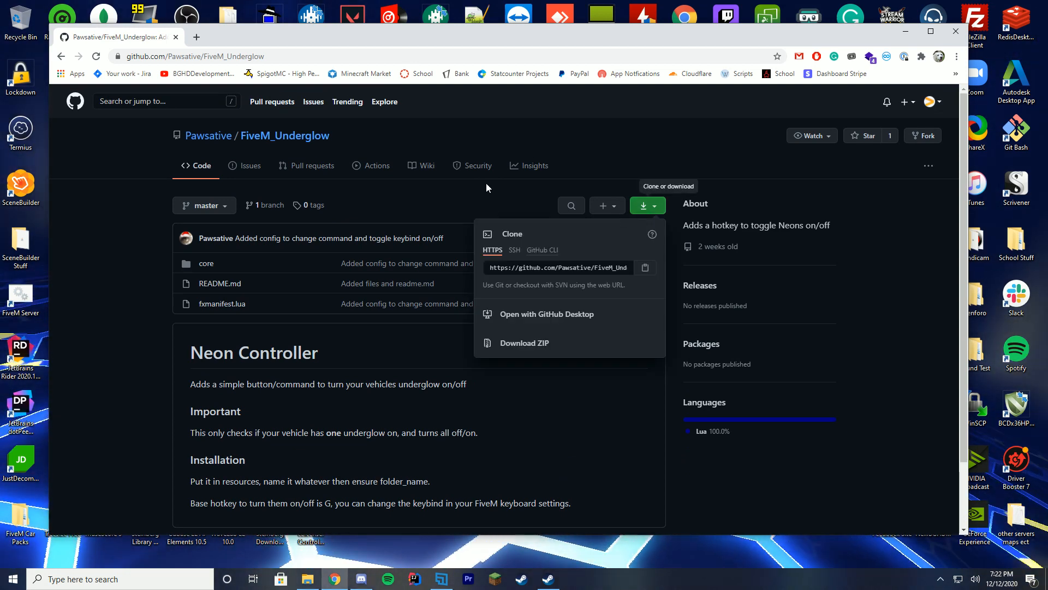
pyautogui.click(546, 314)
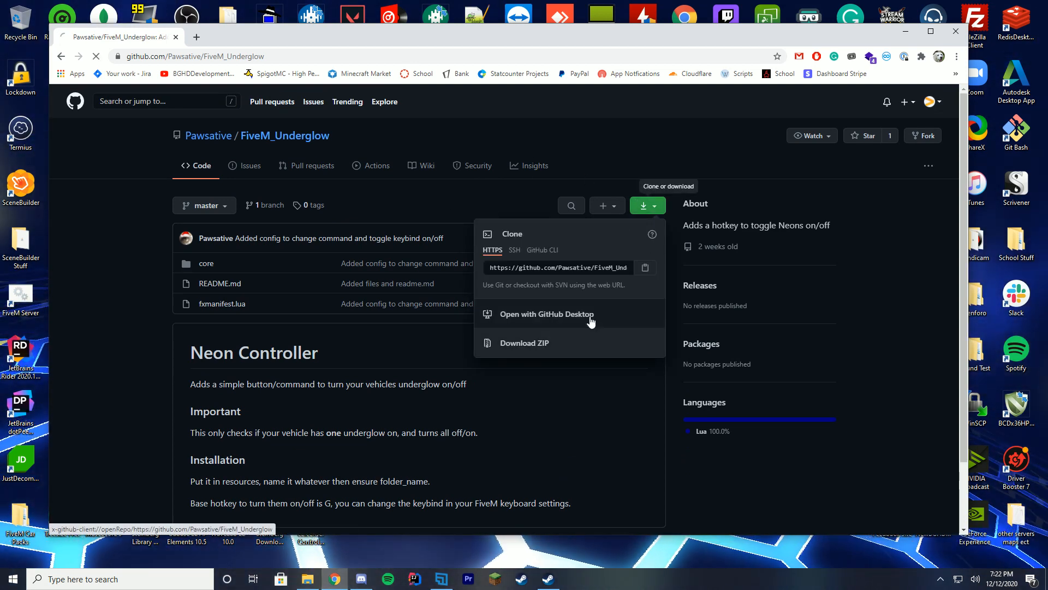
pyautogui.click(524, 342)
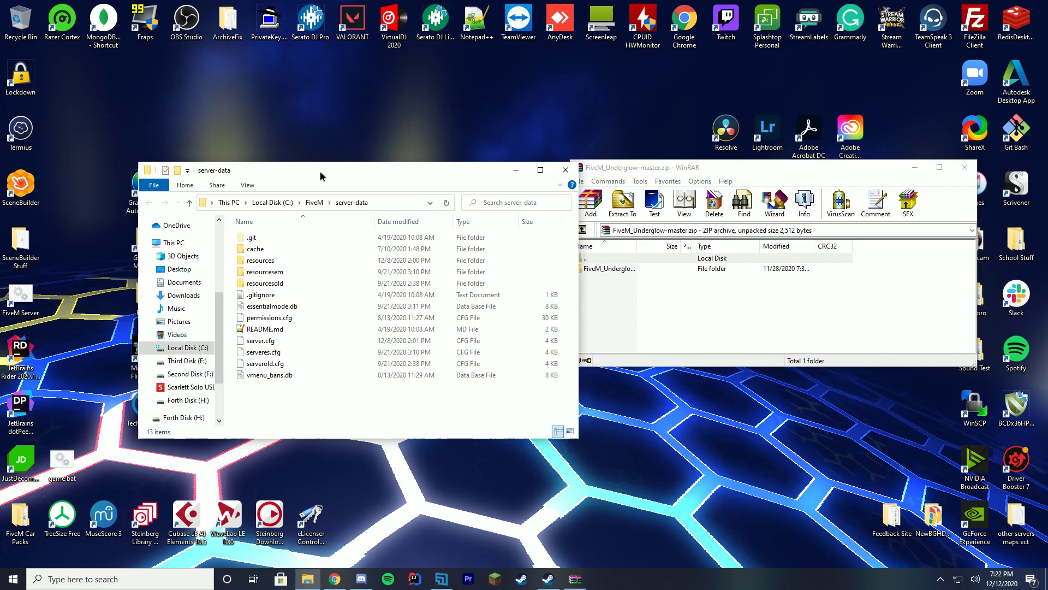
# Extract the underglow folder into server-data\resources and rename it FiveM_Underglow.
pyautogui.click(609, 269)
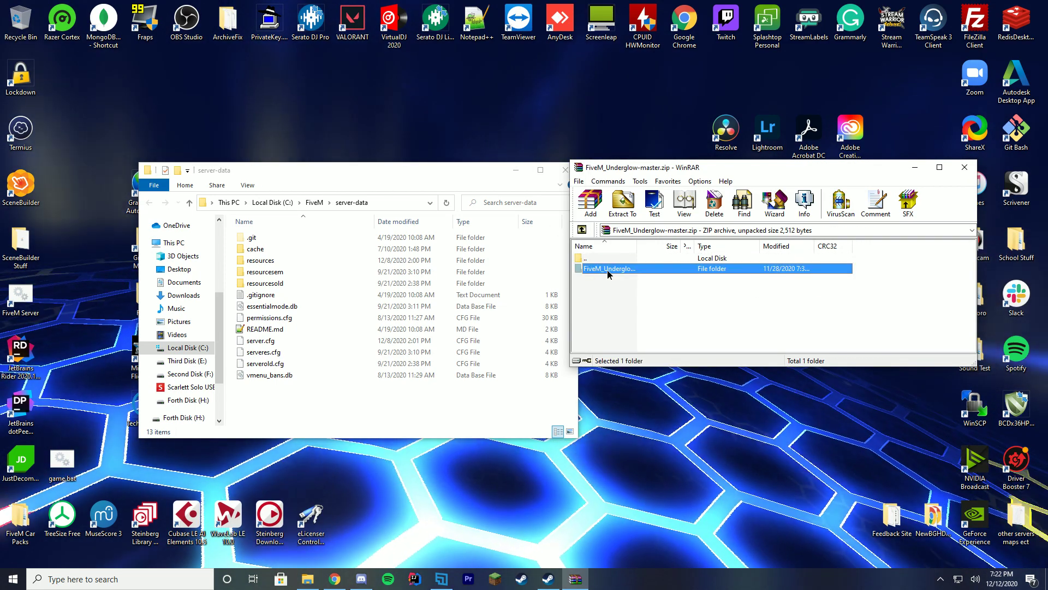
pyautogui.moveTo(629, 260)
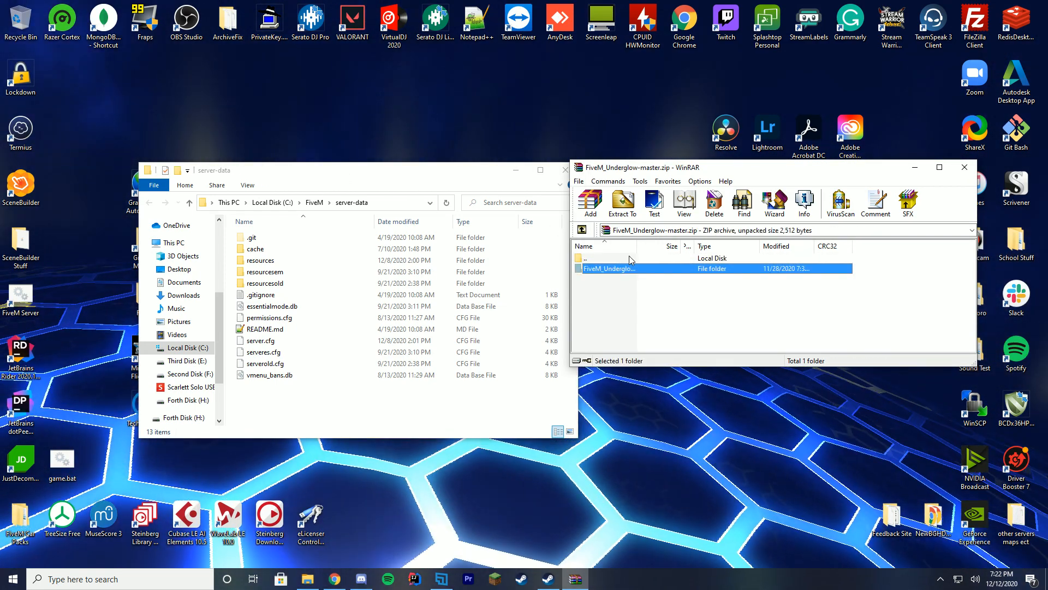
pyautogui.doubleClick(260, 260)
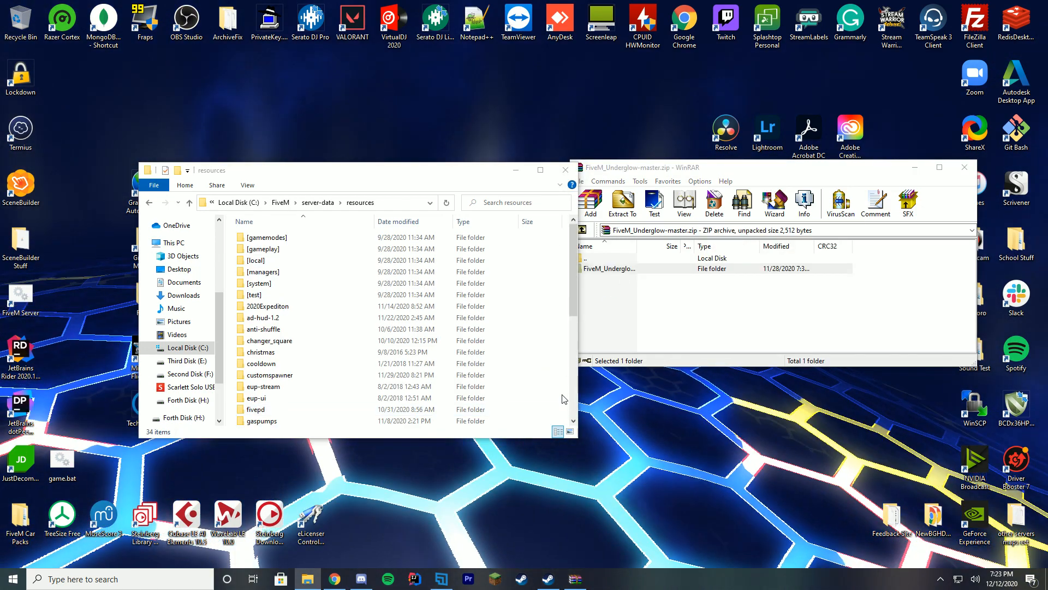
pyautogui.rightClick(284, 409)
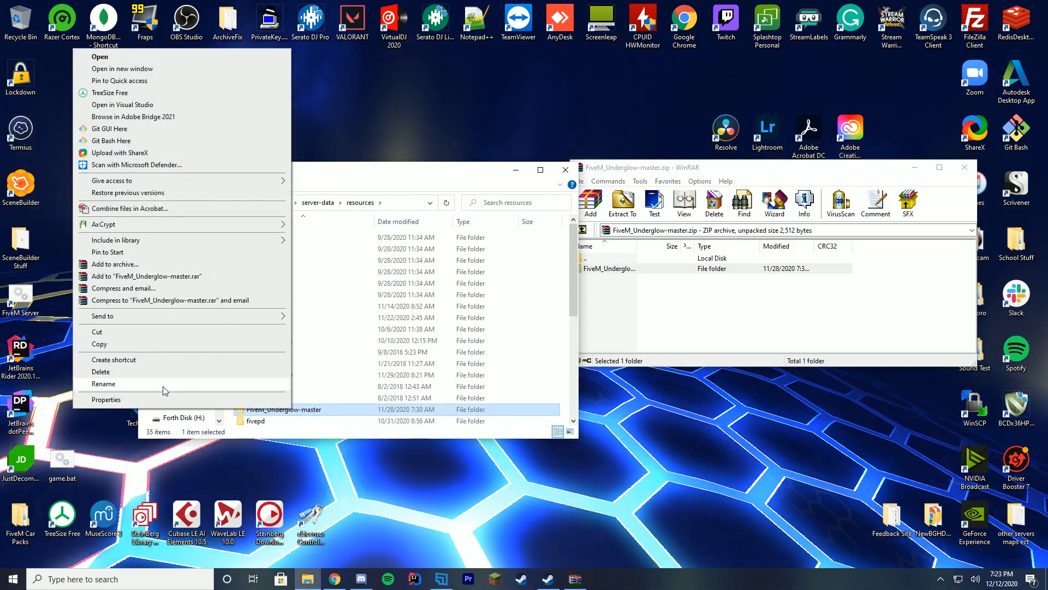
pyautogui.click(102, 383)
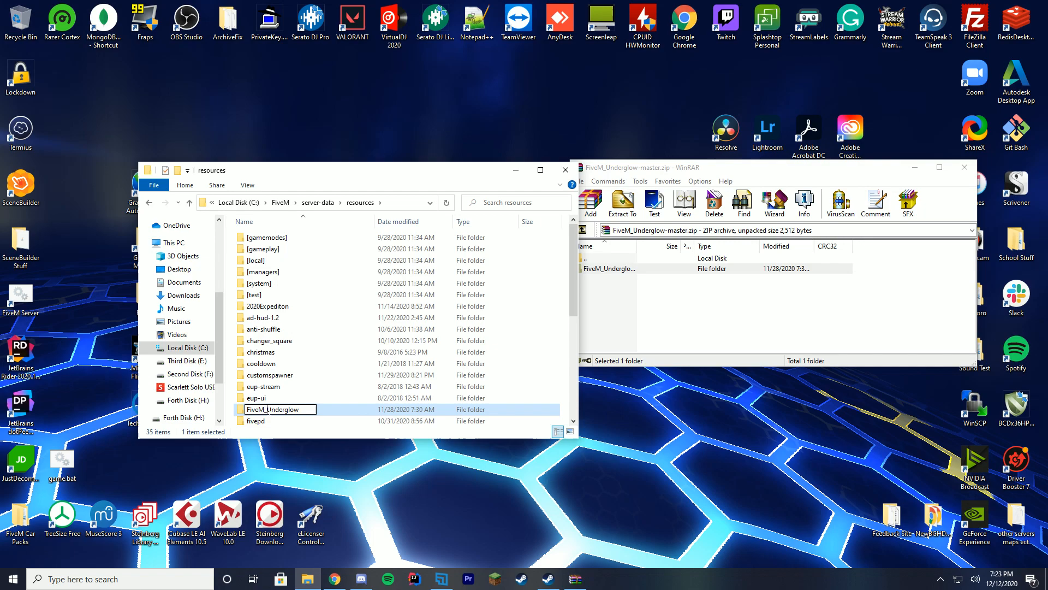
pyautogui.rightClick(278, 409)
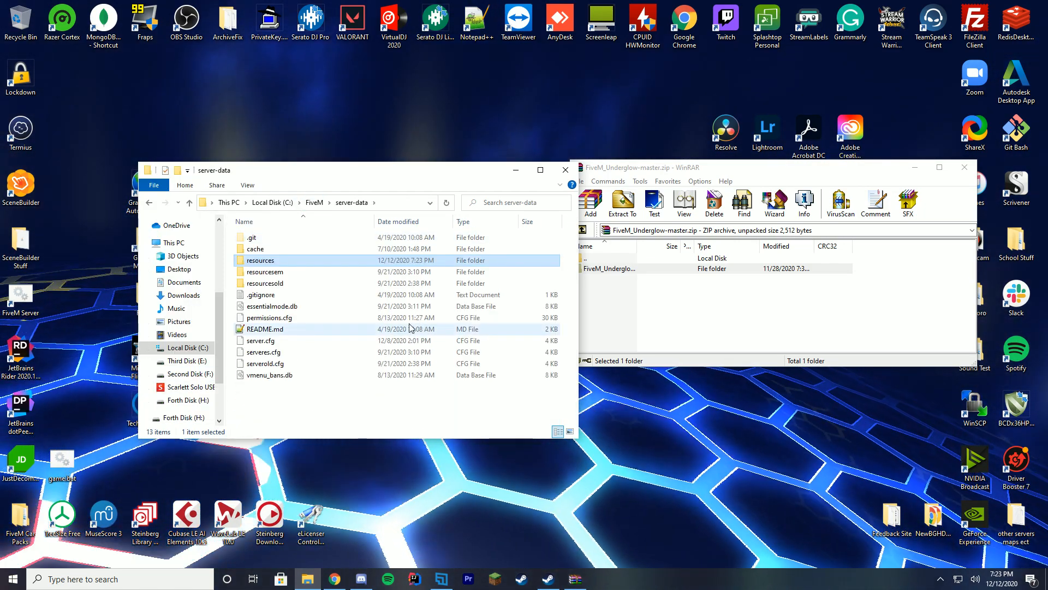
# Open server.cfg in Notepad++ for editing.
pyautogui.rightClick(261, 340)
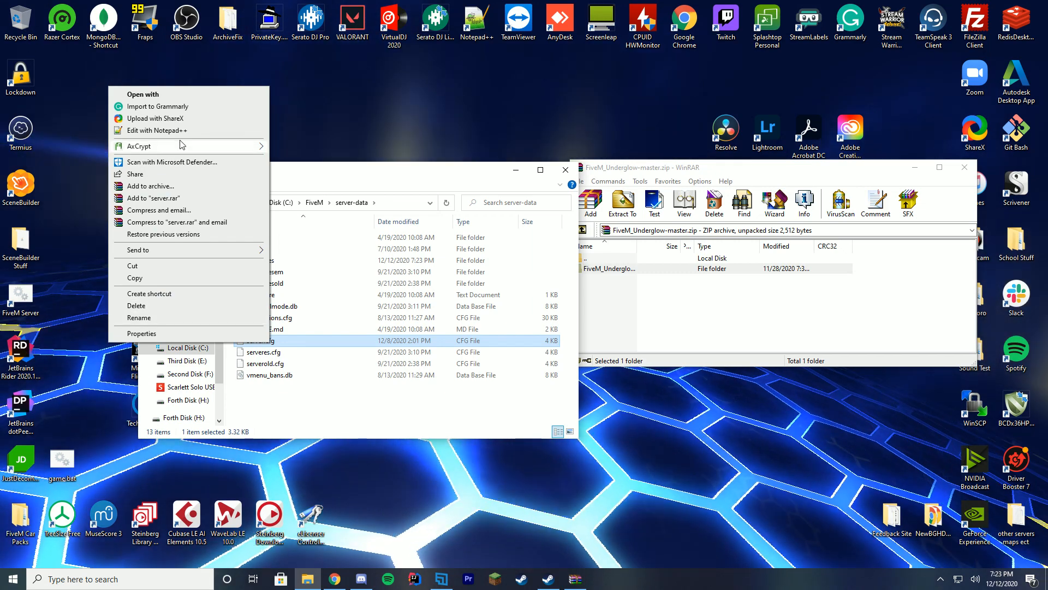
pyautogui.click(160, 130)
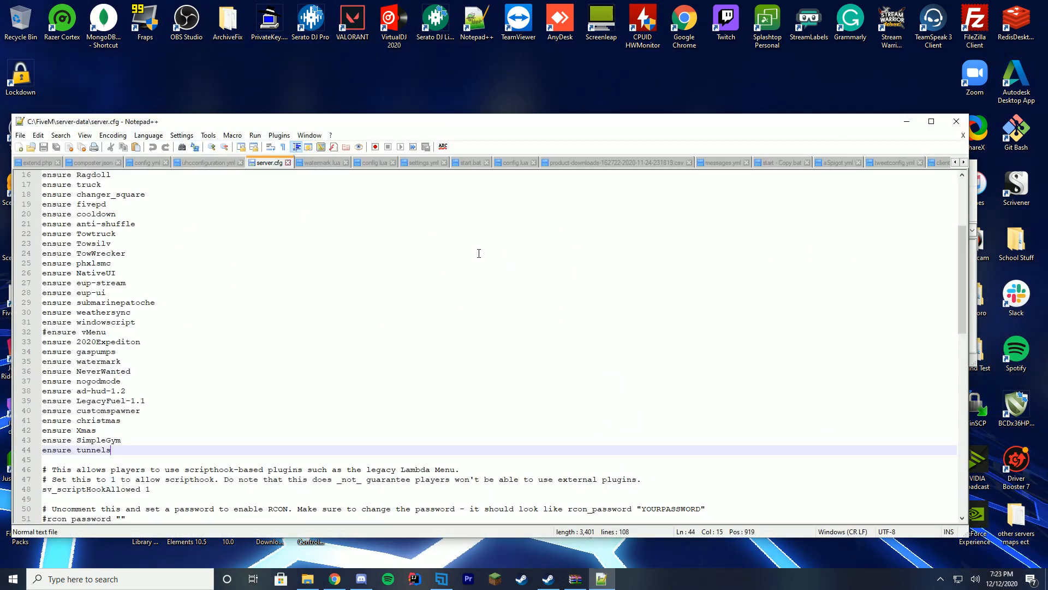
pyautogui.moveTo(251, 373)
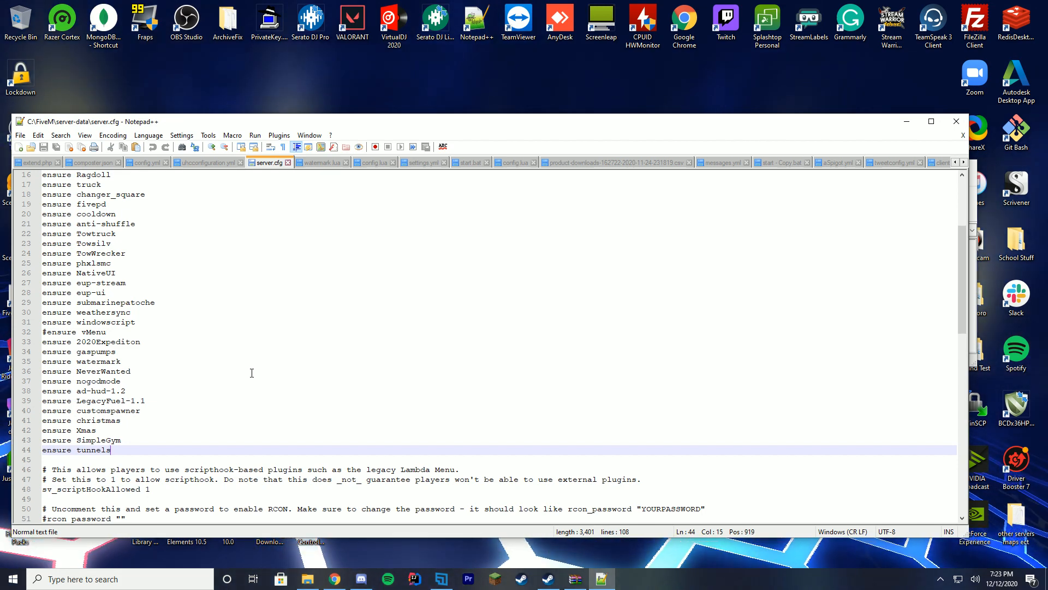
# Add the line 'ensure Underglow' after 'ensure tunnels' in server.cfg and save it.
pyautogui.scroll(3)
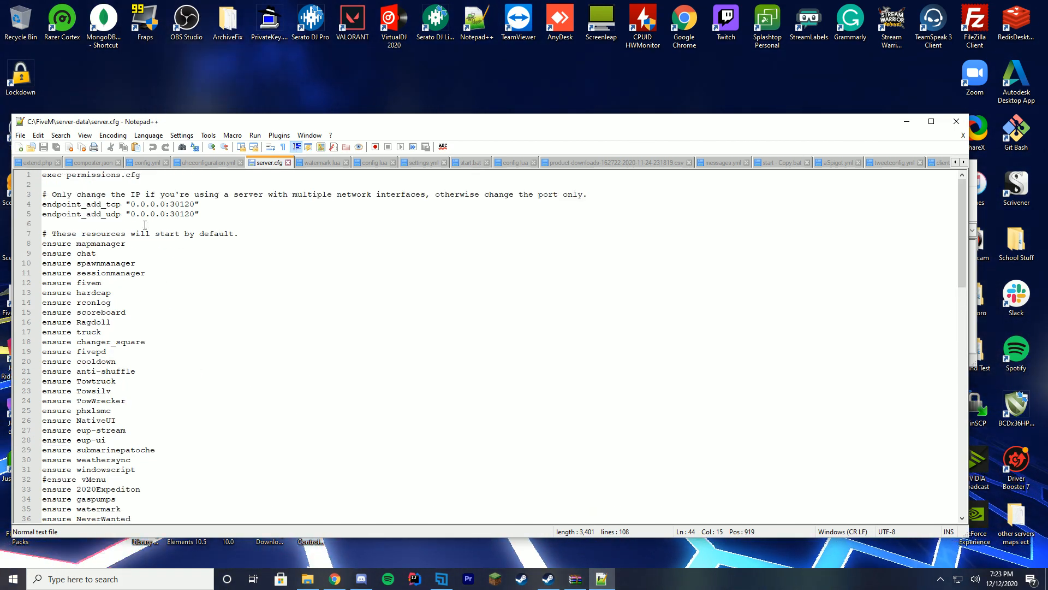
pyautogui.scroll(-3)
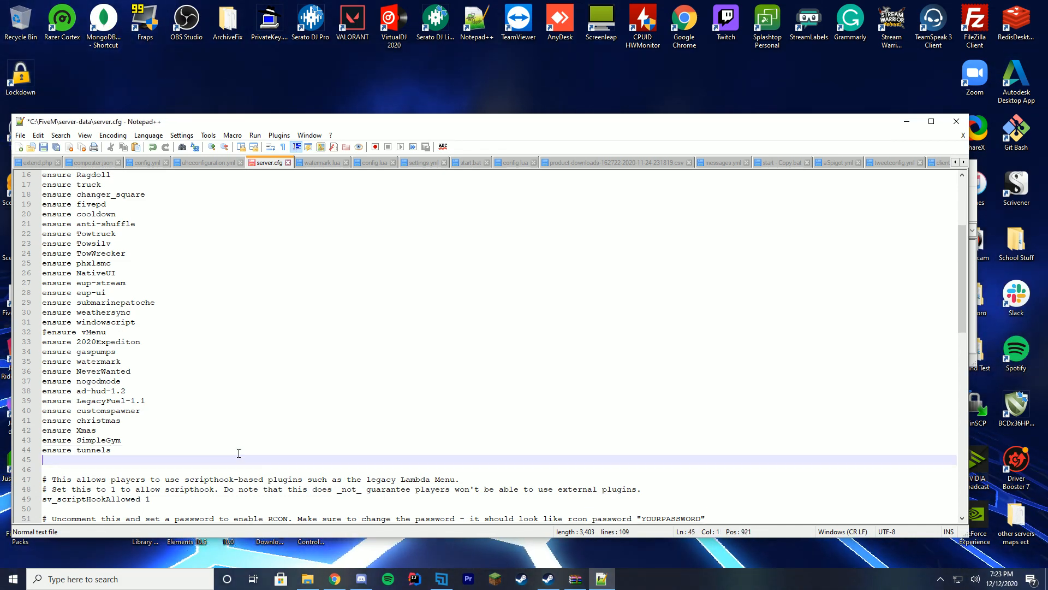
pyautogui.write('ensure Underglow')
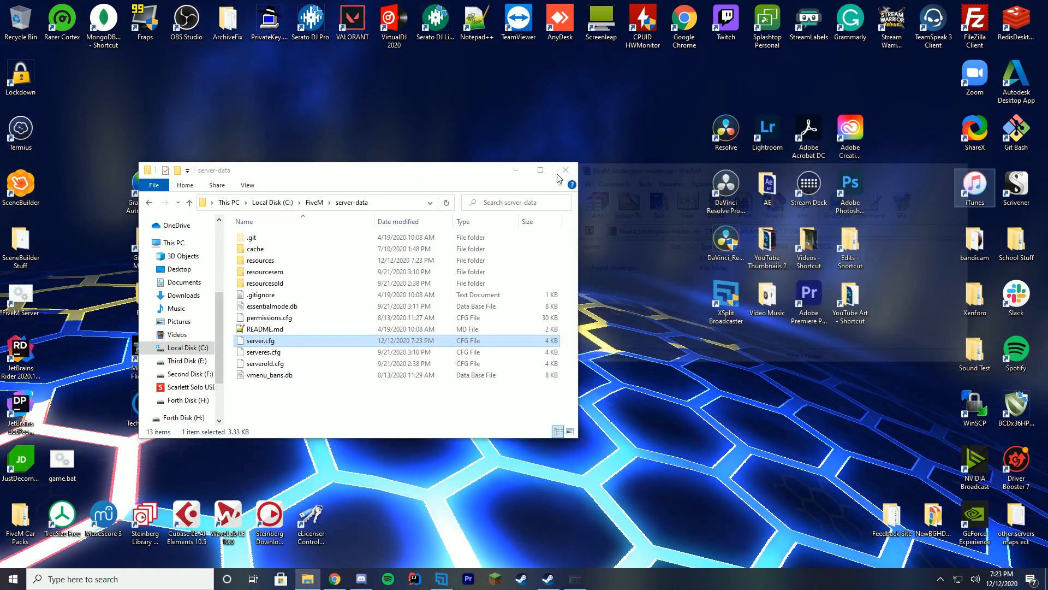
# Open sh_config.lua from Underglow's core\shared folder in Notepad++.
pyautogui.doubleClick(260, 260)
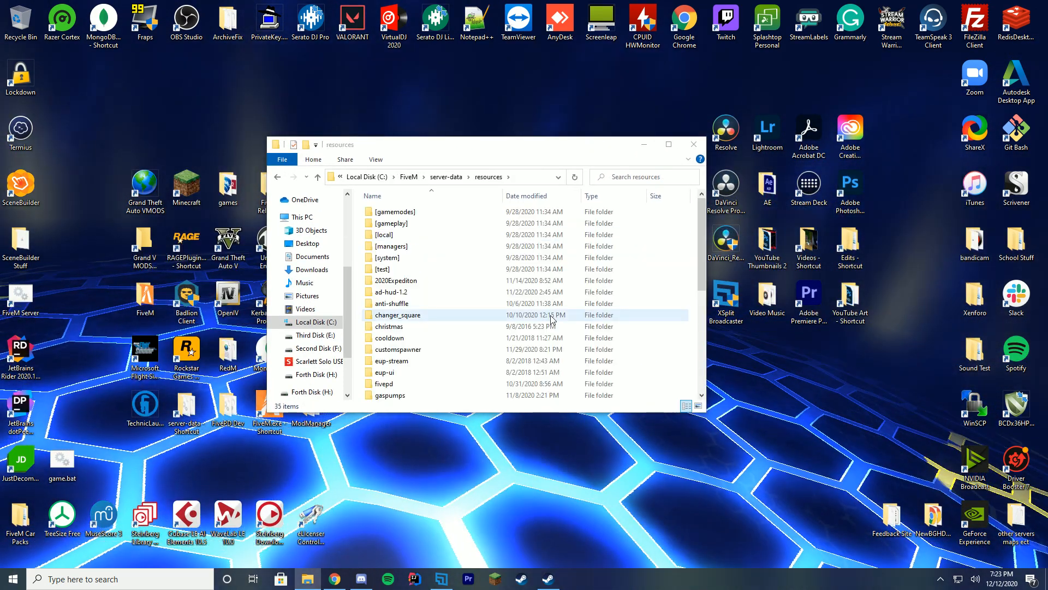
pyautogui.click(390, 348)
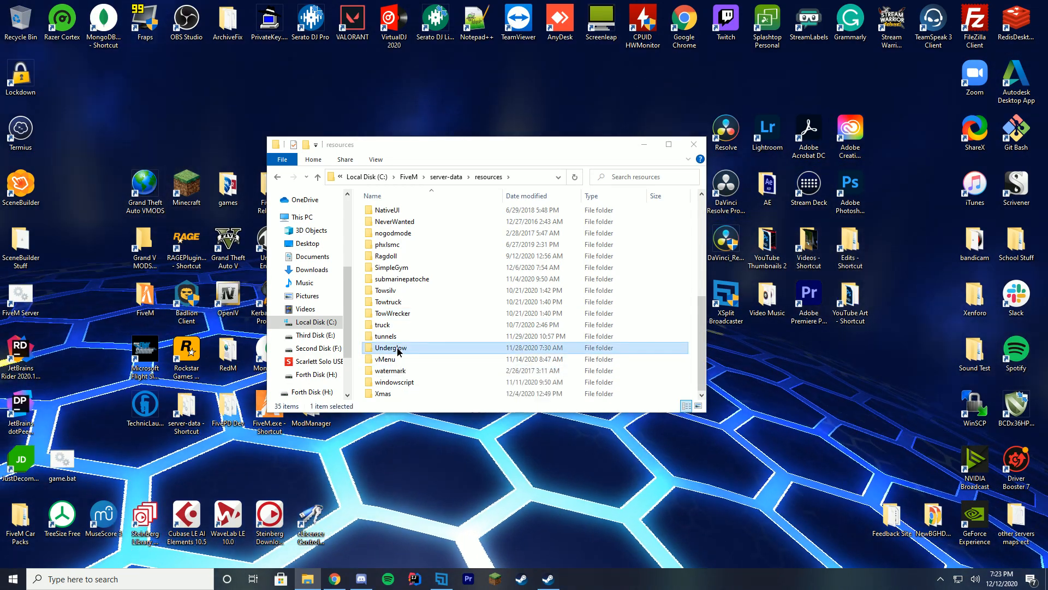
pyautogui.doubleClick(389, 347)
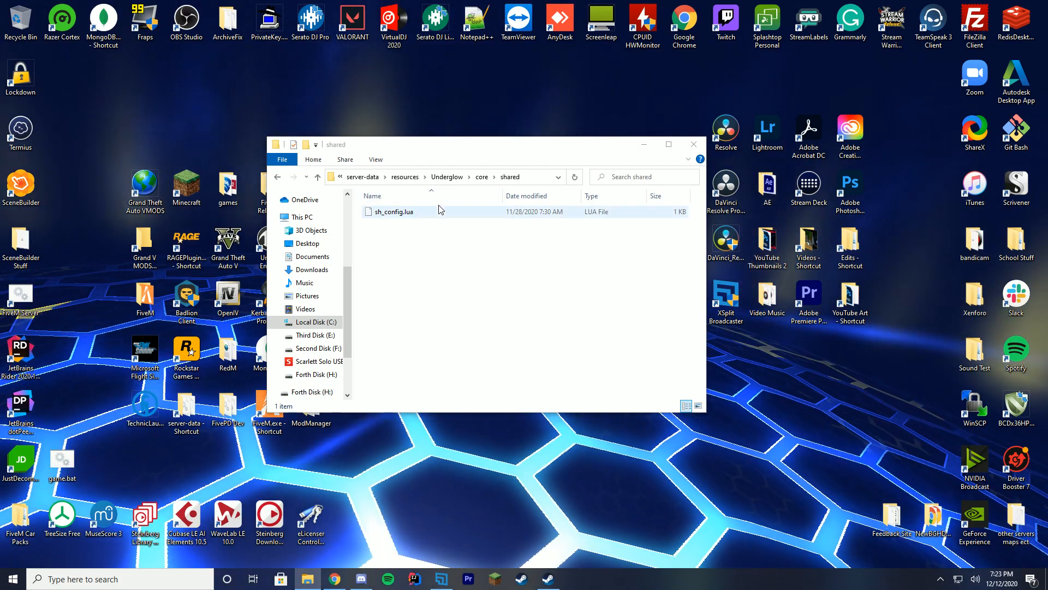
pyautogui.click(395, 211)
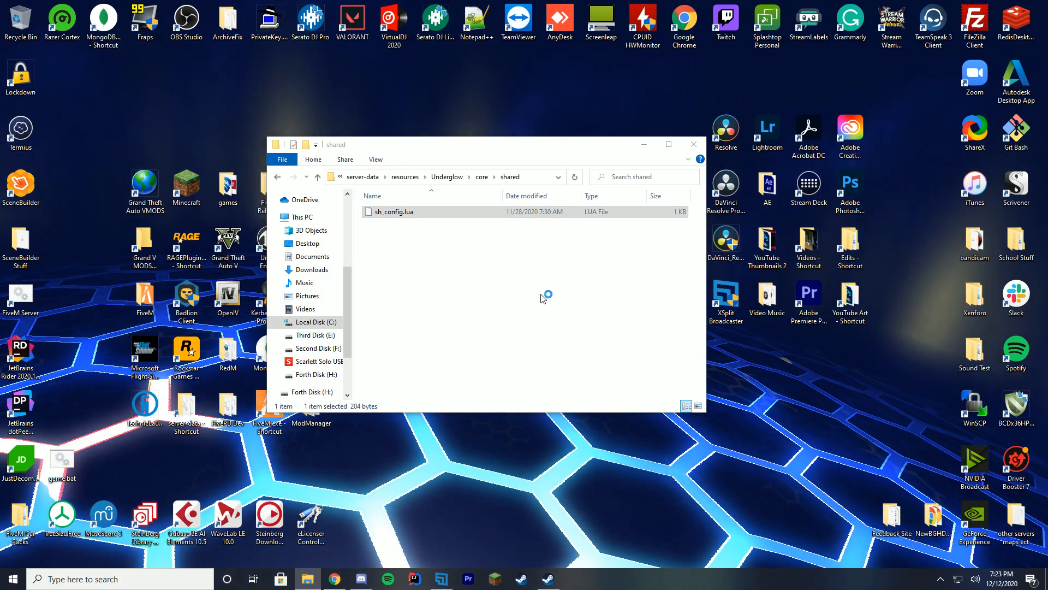
pyautogui.doubleClick(394, 211)
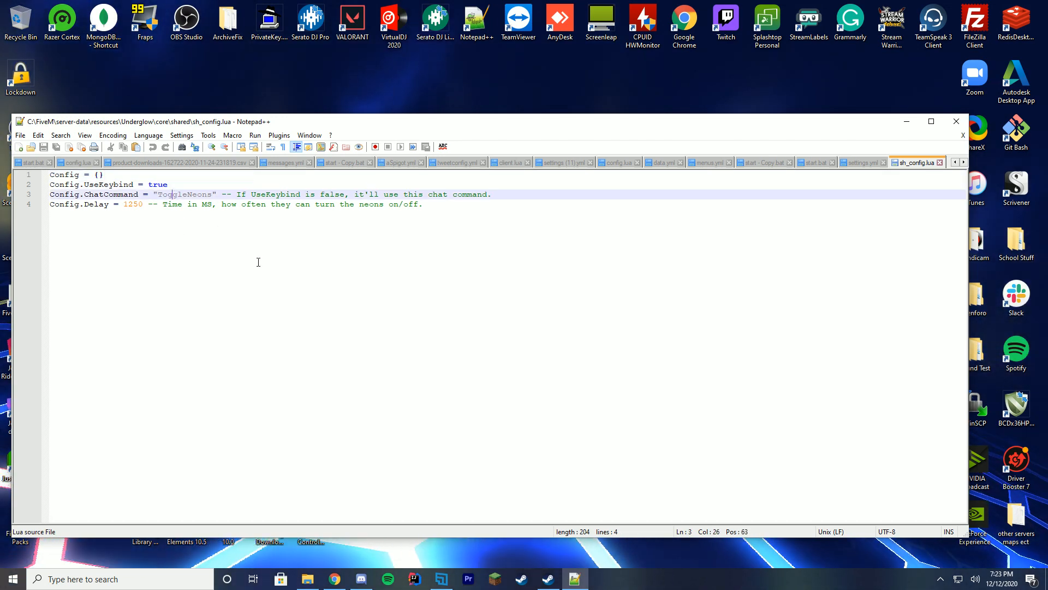
# Set UseKeybind to false and rename the ToggleNeons chat command to 'under', then save.
pyautogui.doubleClick(157, 183)
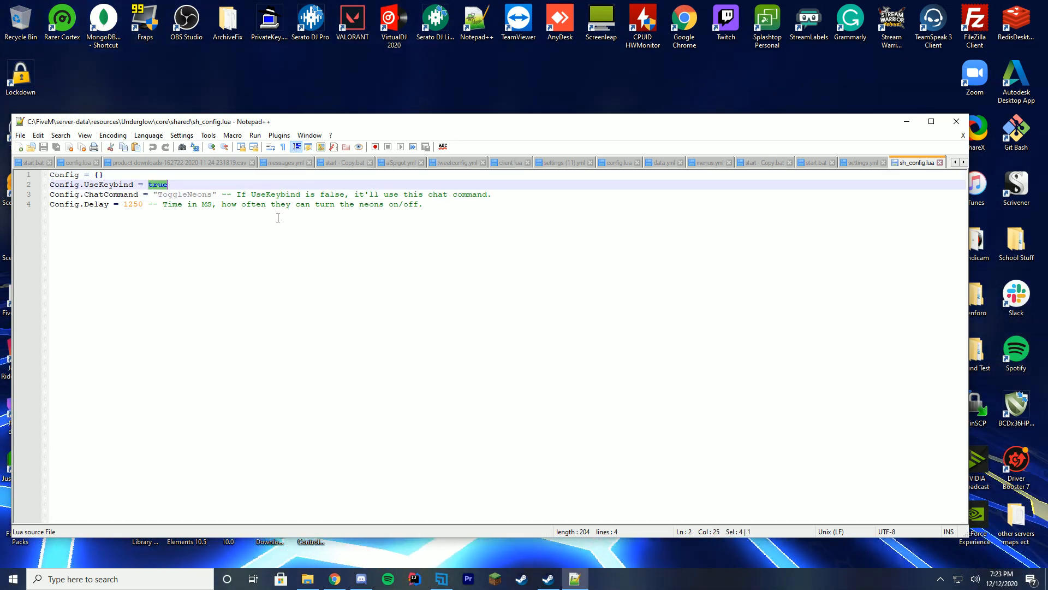
pyautogui.write('false')
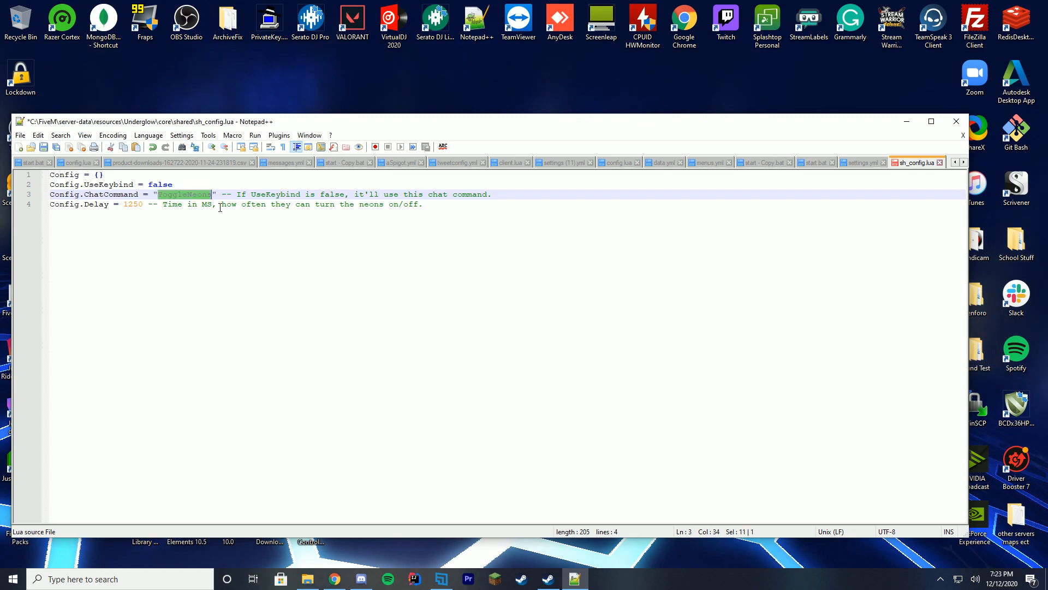
pyautogui.write('under')
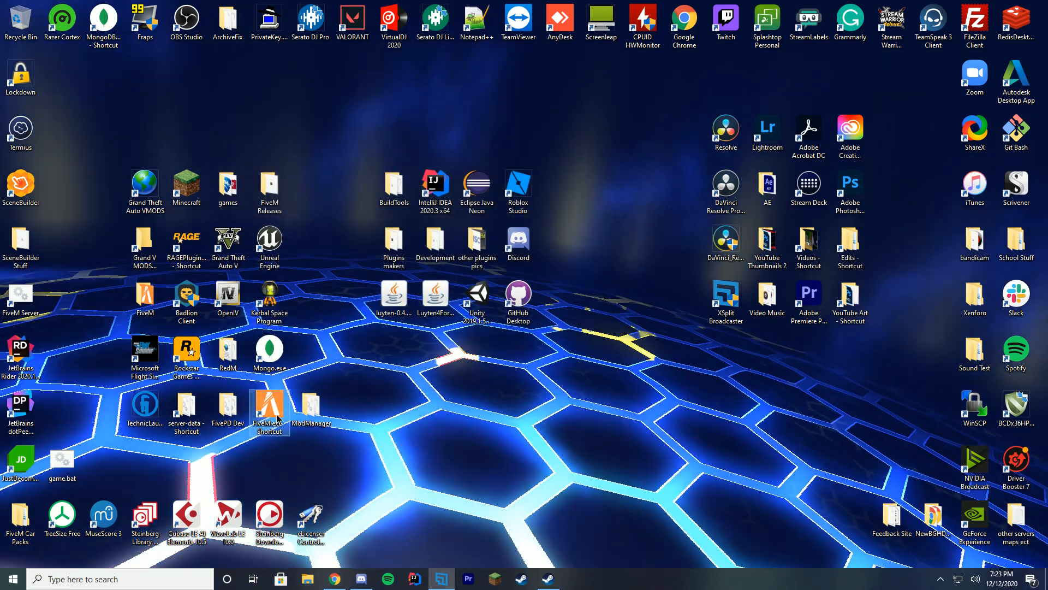
# Launch FiveM from the desktop shortcut.
pyautogui.doubleClick(269, 409)
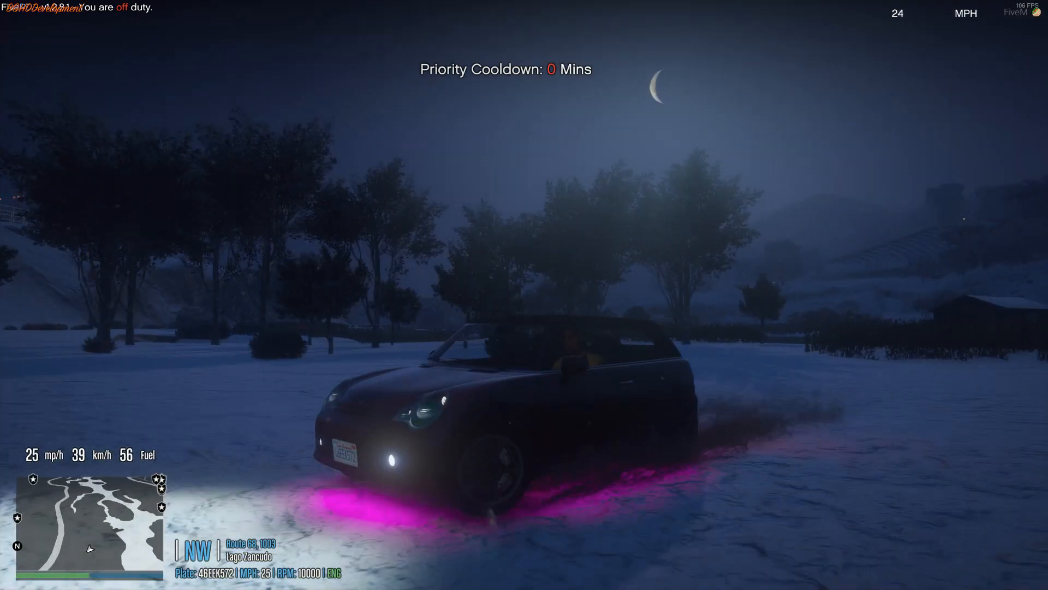
# Toggle the pink underglow neons off and on with the '/und' chat command while driving.
pyautogui.write('/')
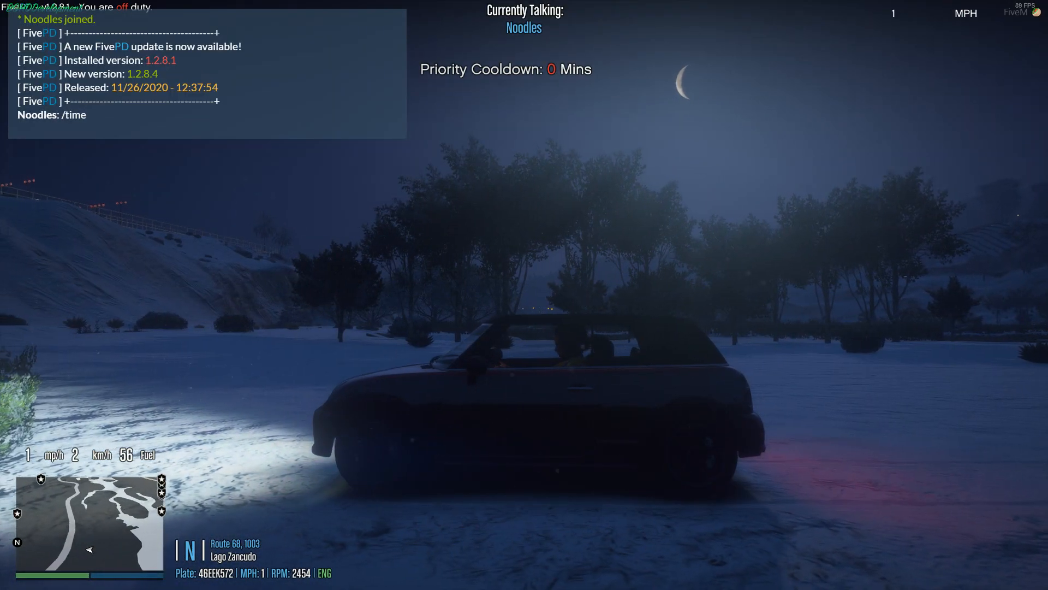
pyautogui.write('/und')
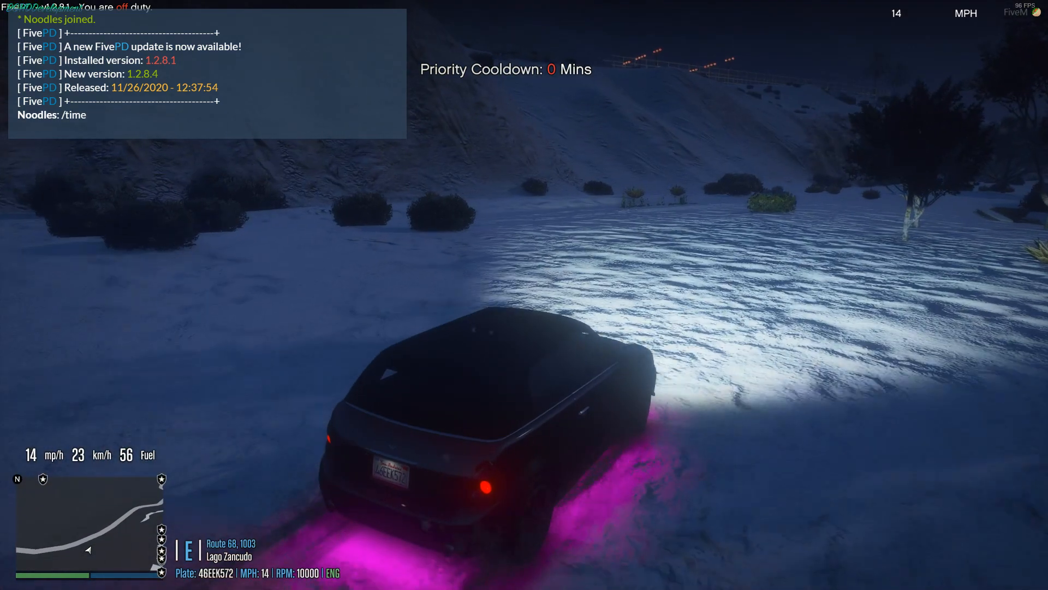
pyautogui.press('w')
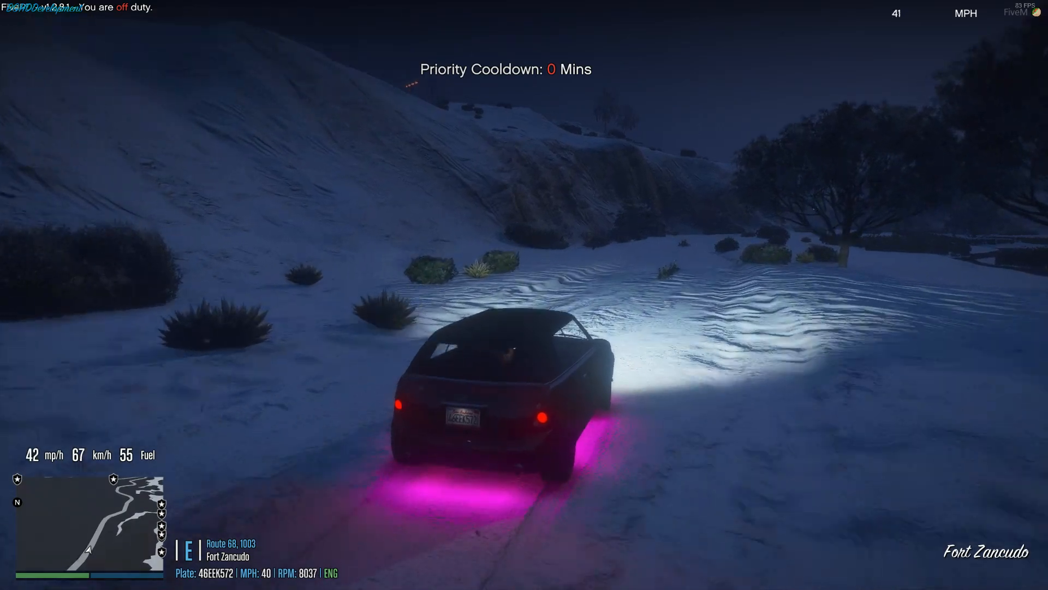
pyautogui.press('w')
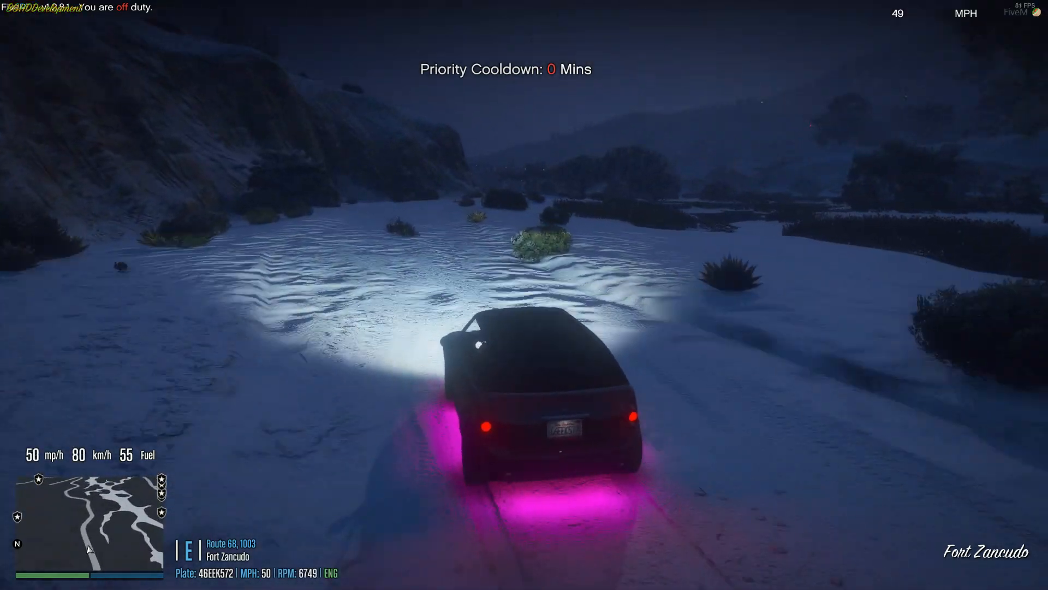
pyautogui.press('w')
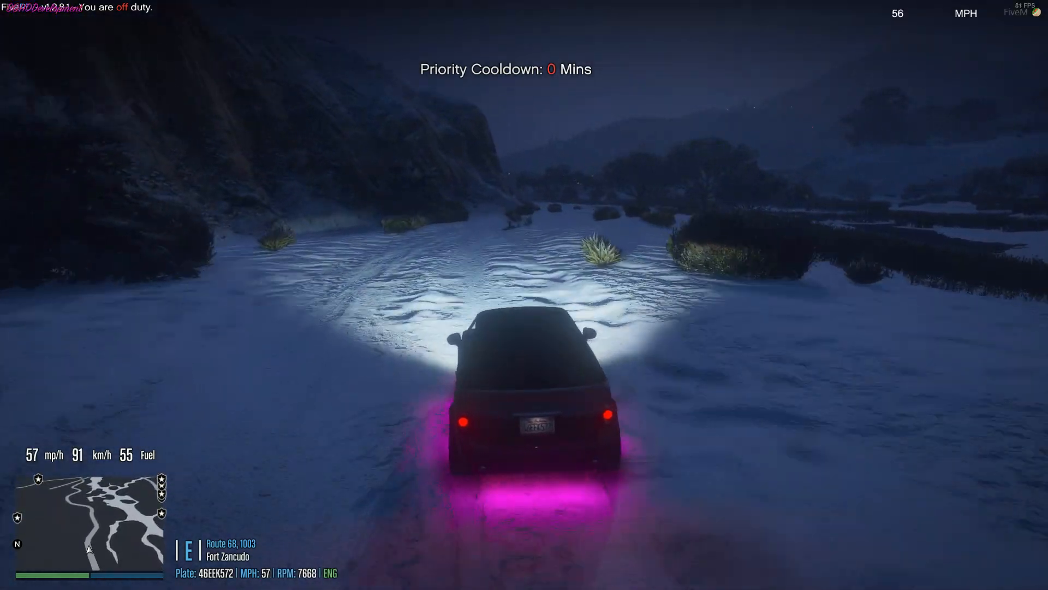